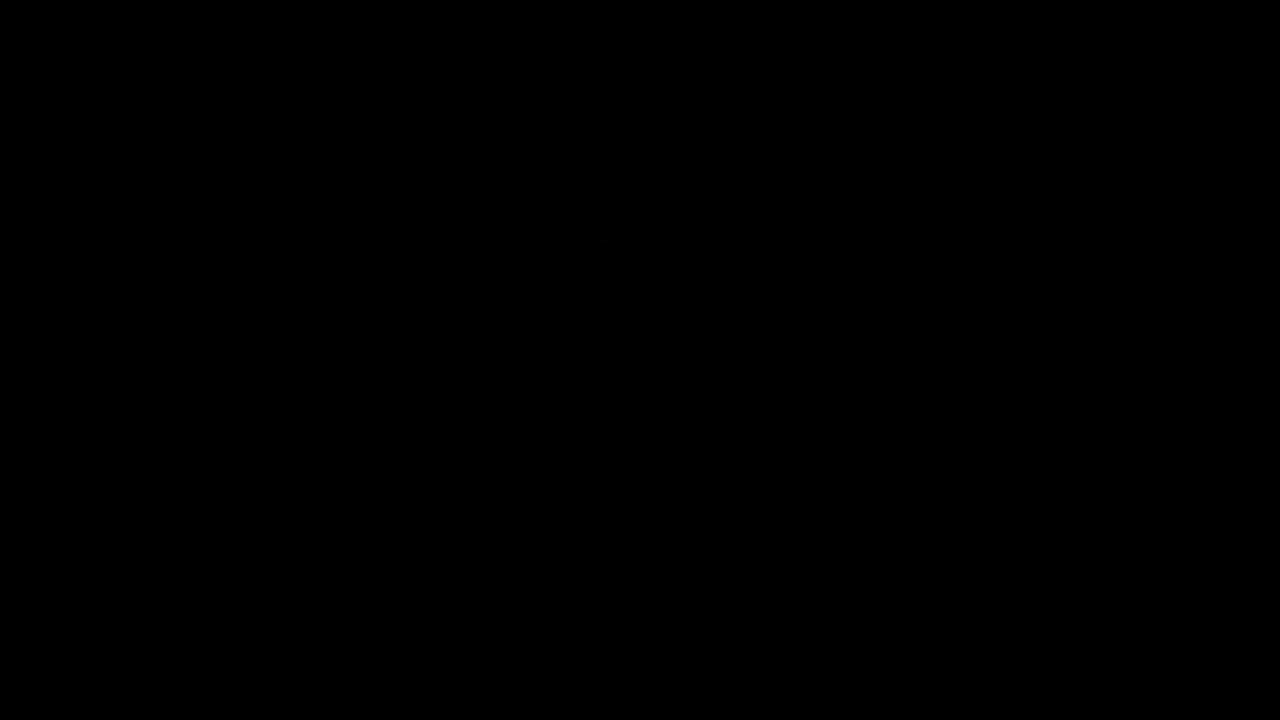
mouse_move(752, 200)
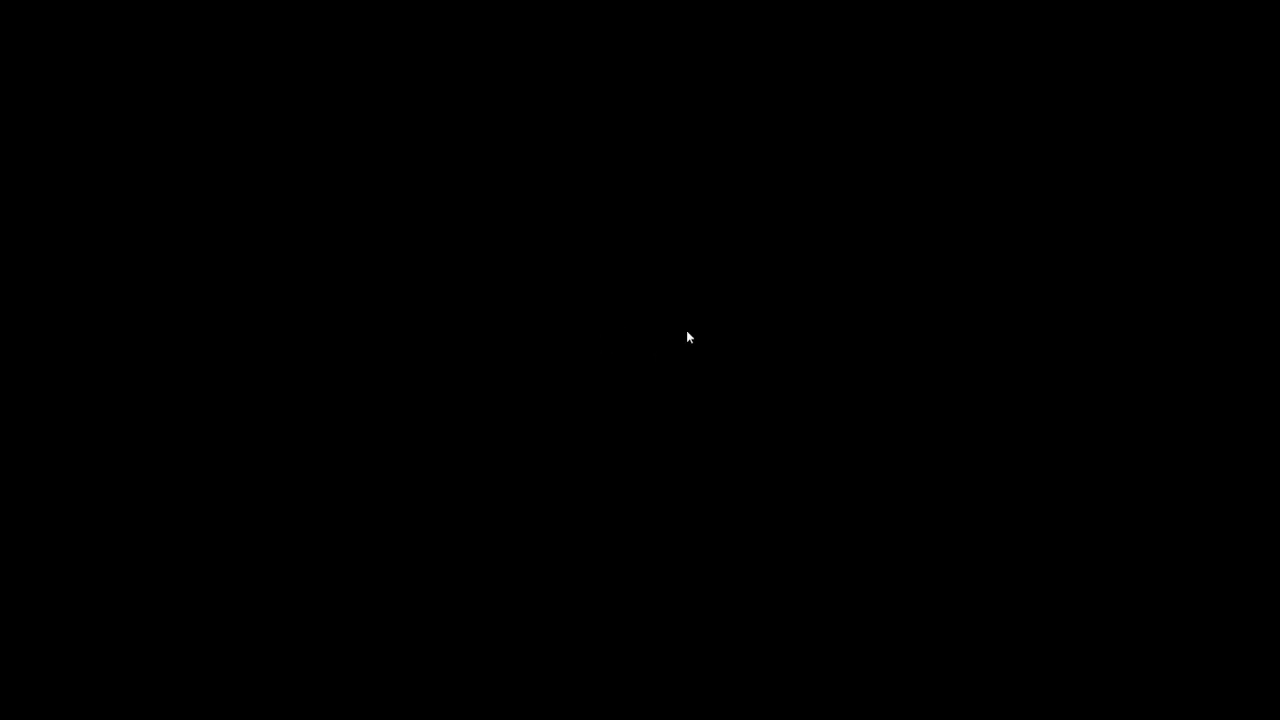
mouse_move(639, 364)
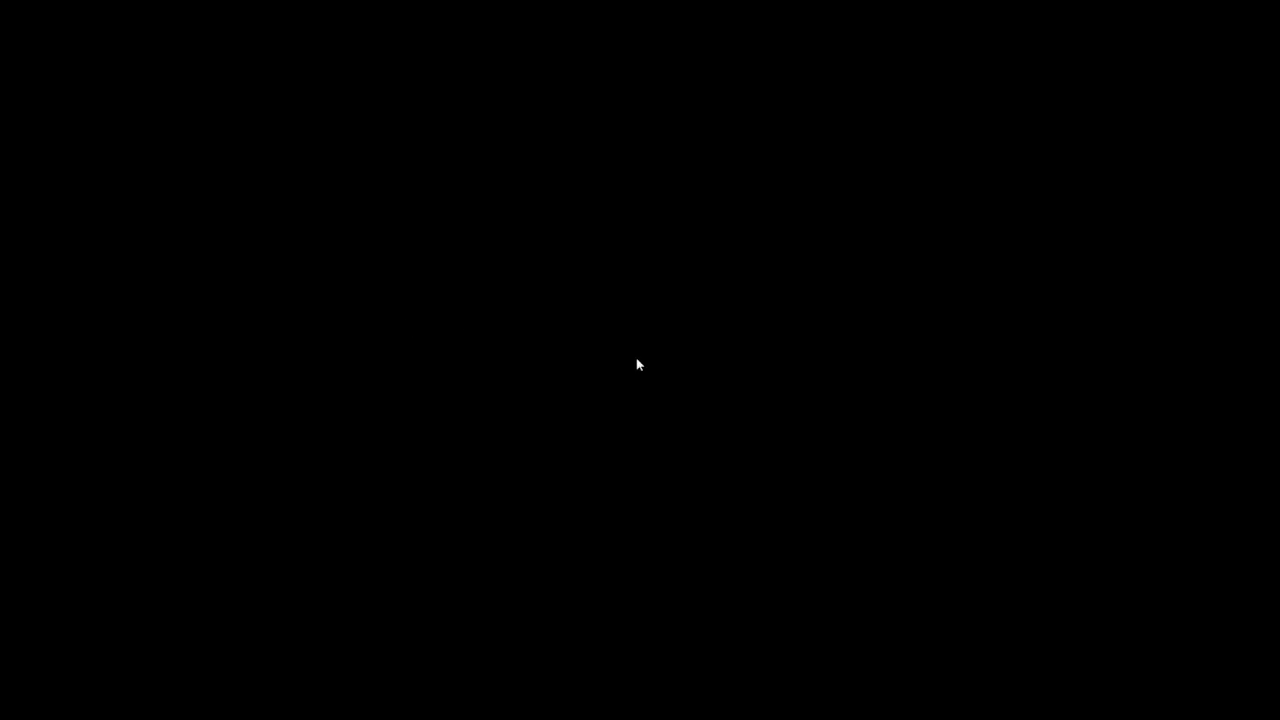
mouse_move(745, 283)
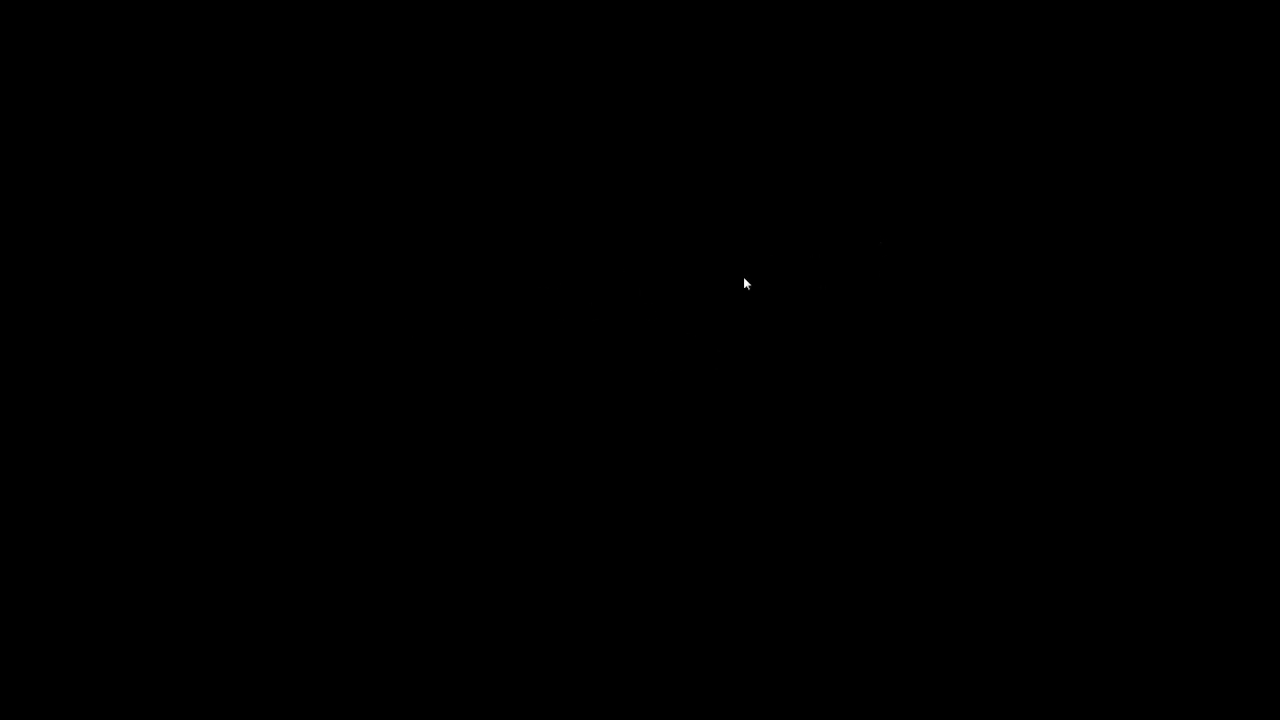
mouse_move(603, 297)
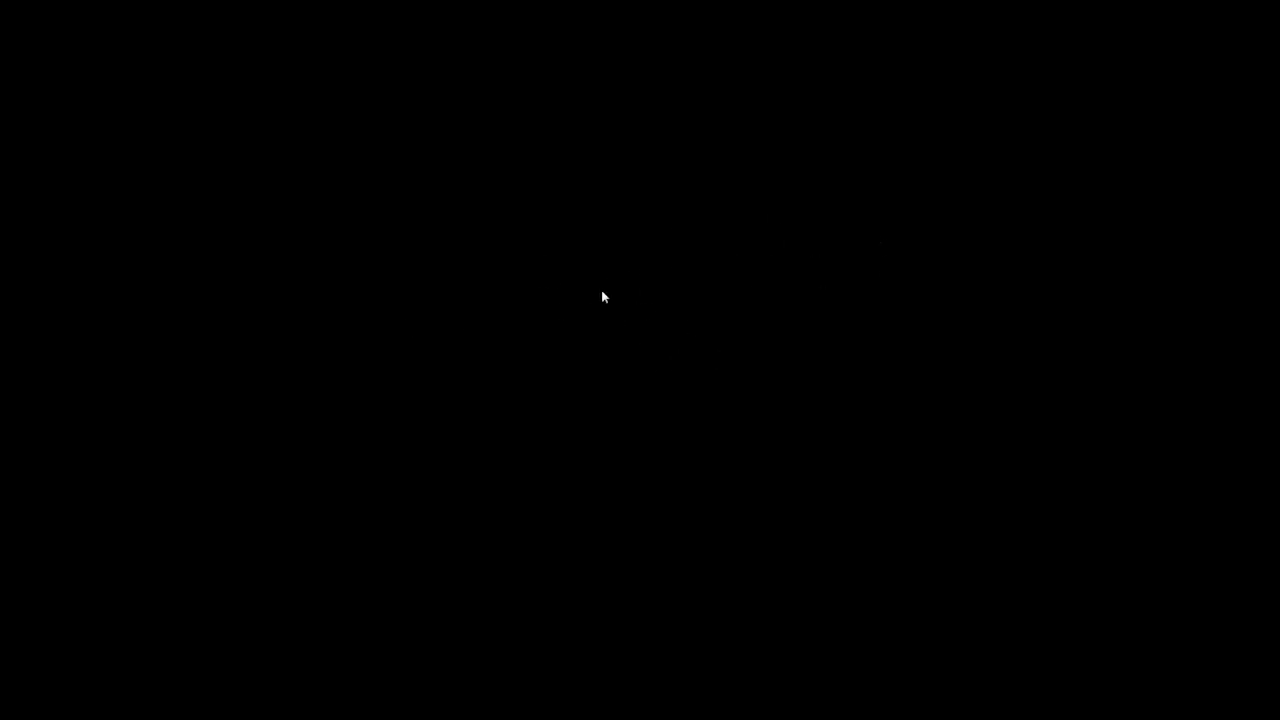
mouse_move(647, 273)
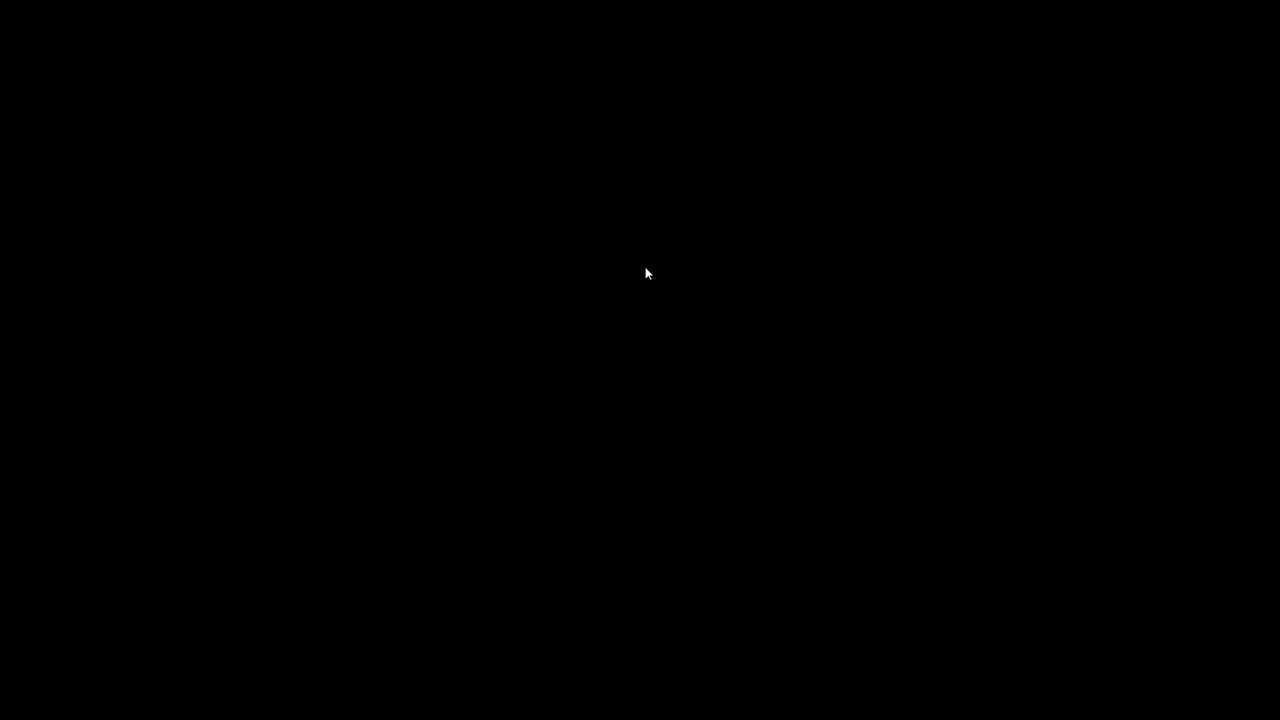
mouse_move(833, 271)
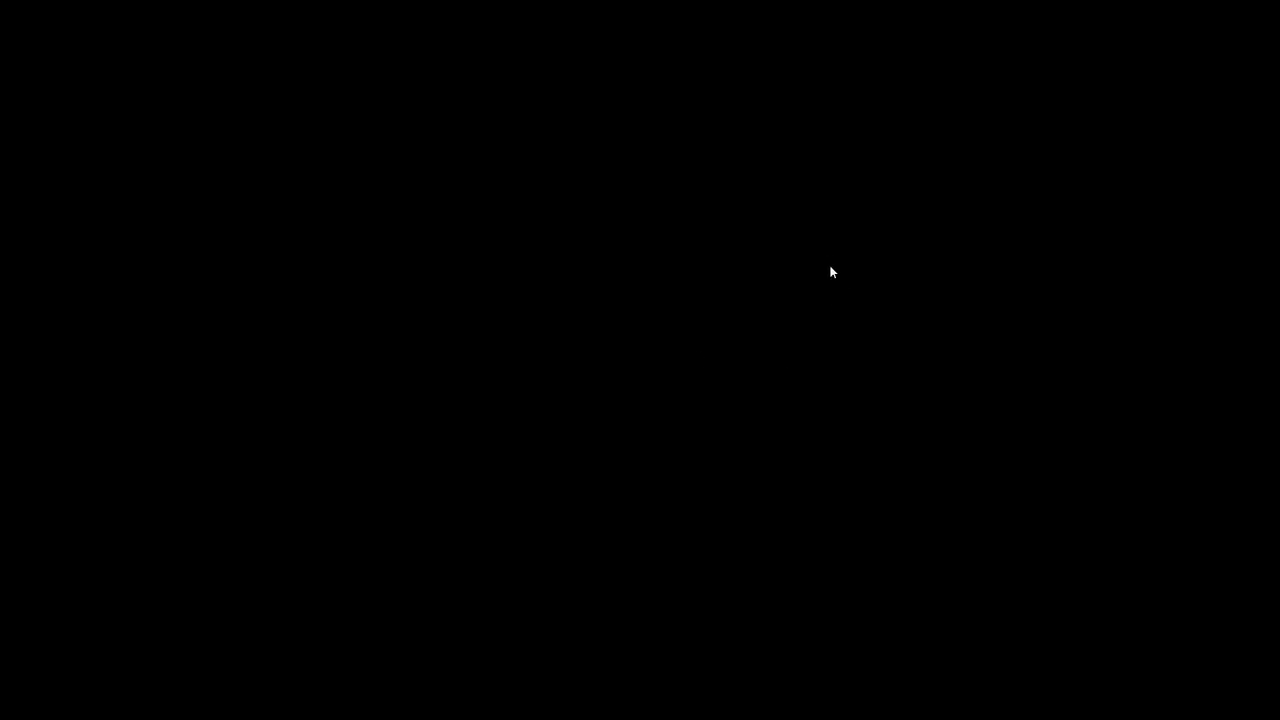
mouse_move(811, 247)
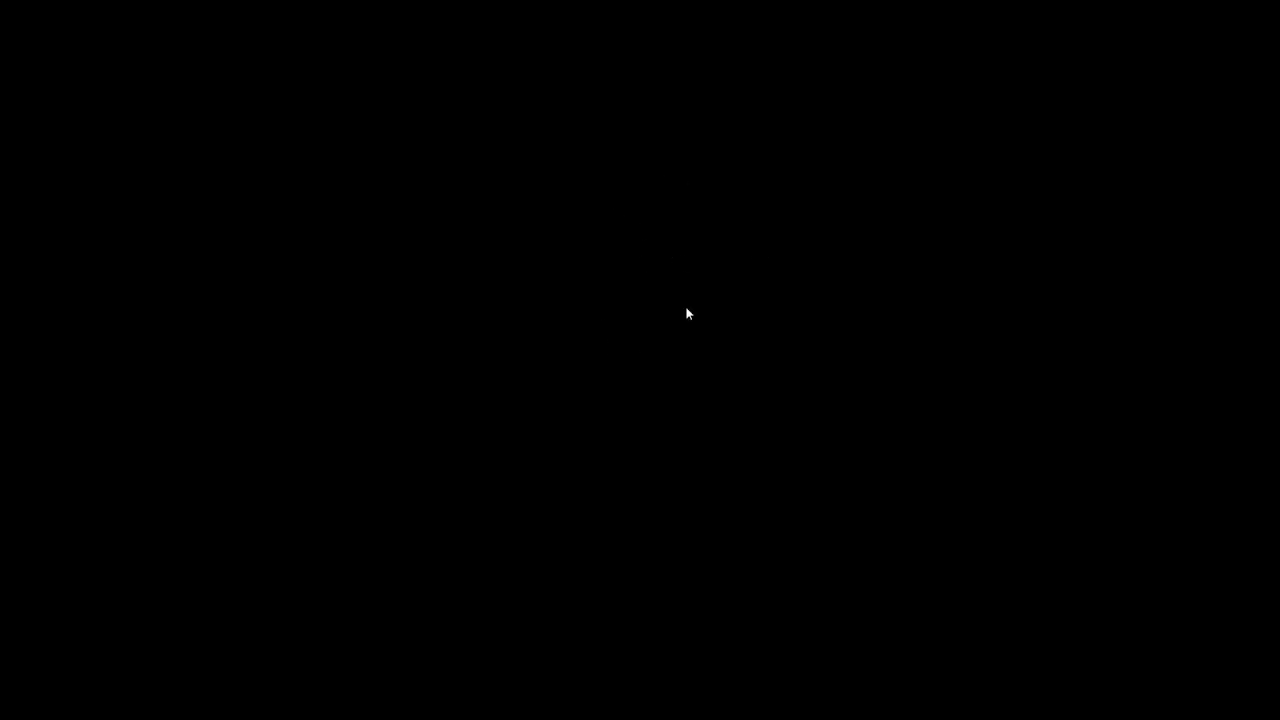
mouse_move(605, 192)
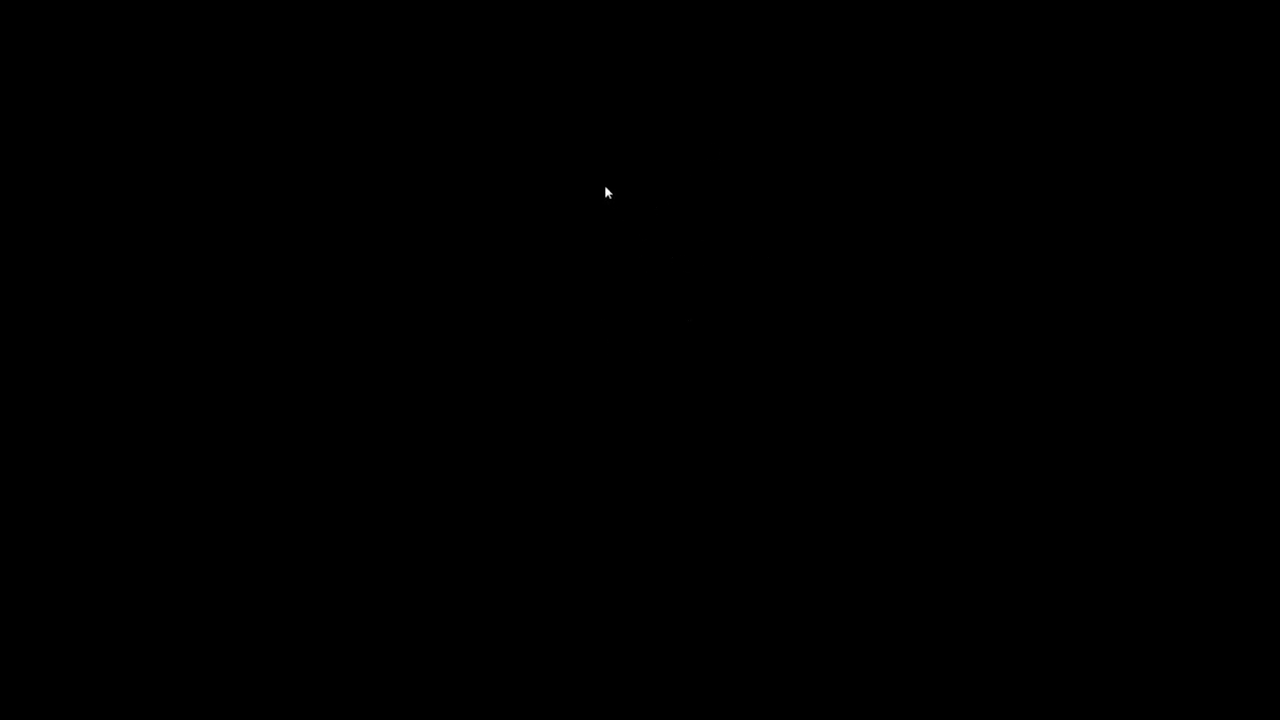
mouse_move(592, 129)
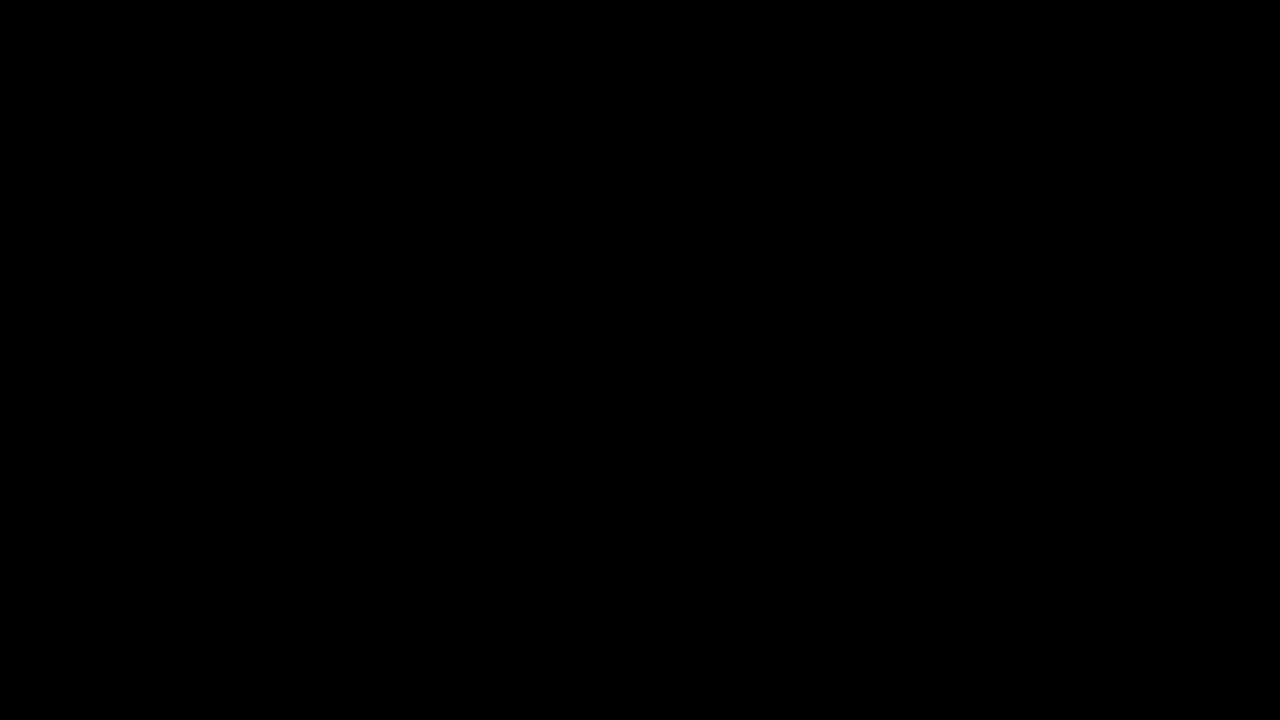
mouse_move(961, 299)
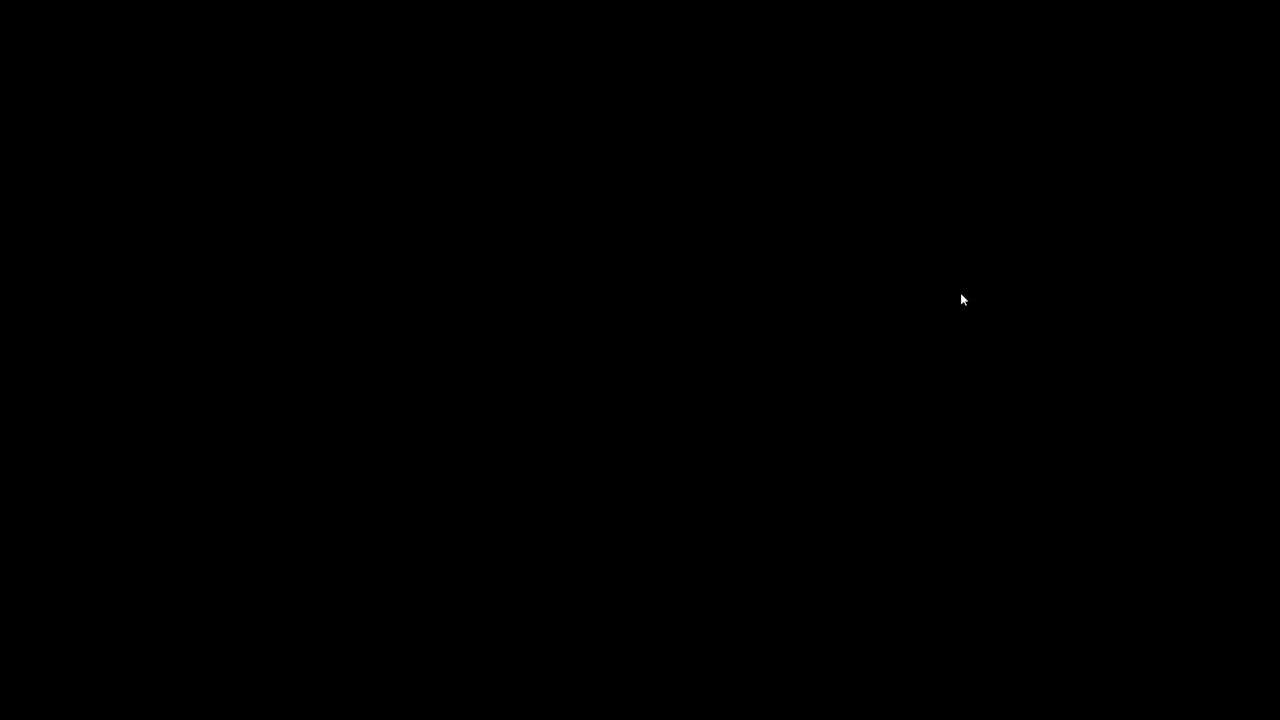
mouse_move(651, 305)
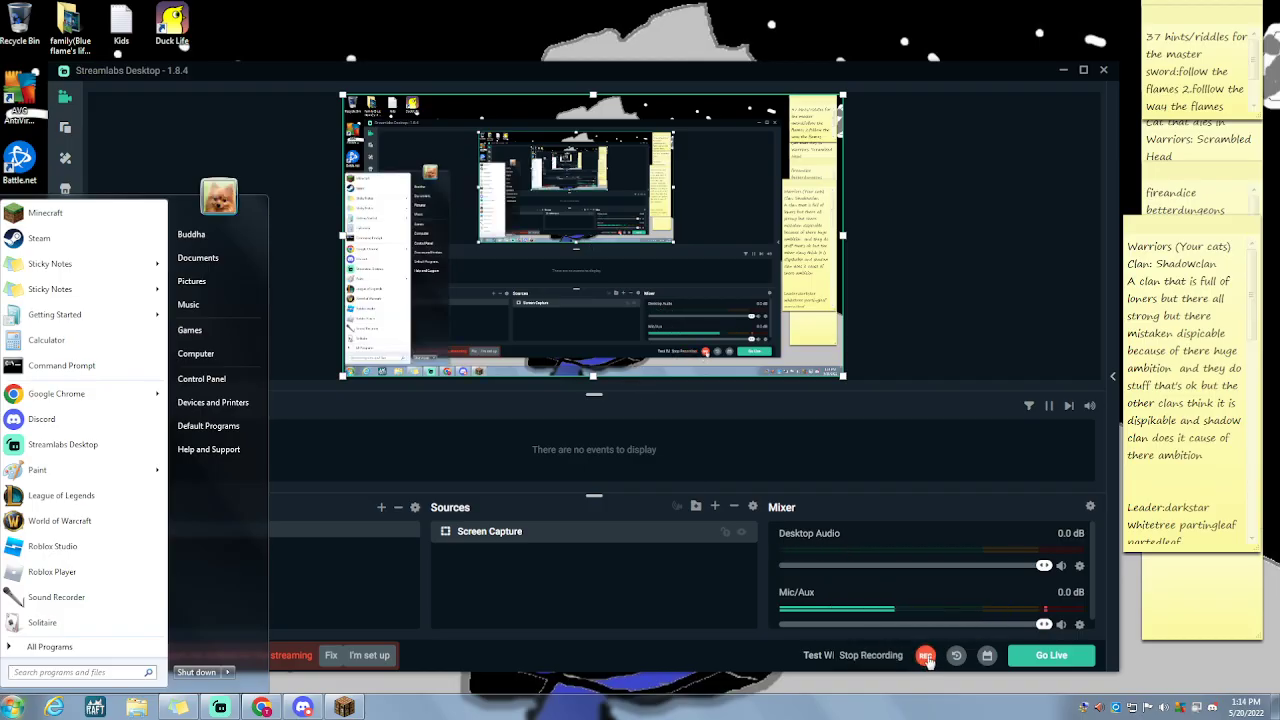
Step: Stop the Streamlabs Desktop recording using the red REC button in the bottom bar
left_click(925, 655)
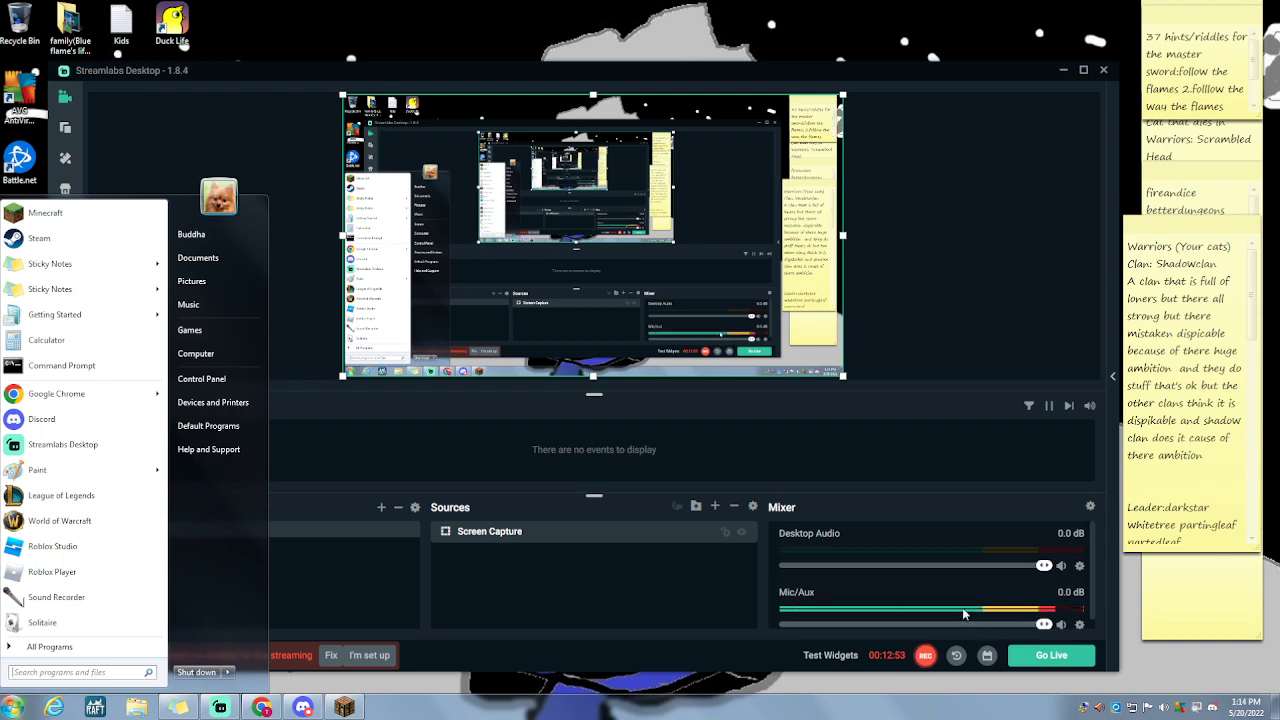
left_click(925, 655)
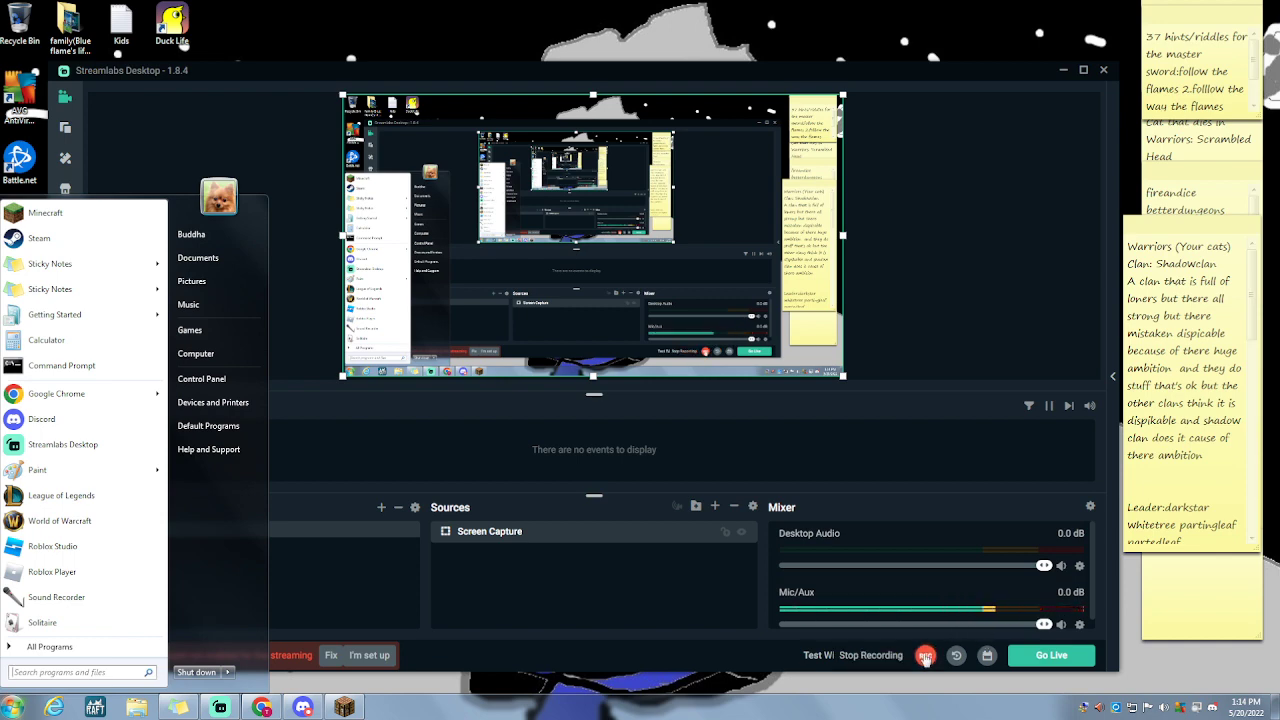